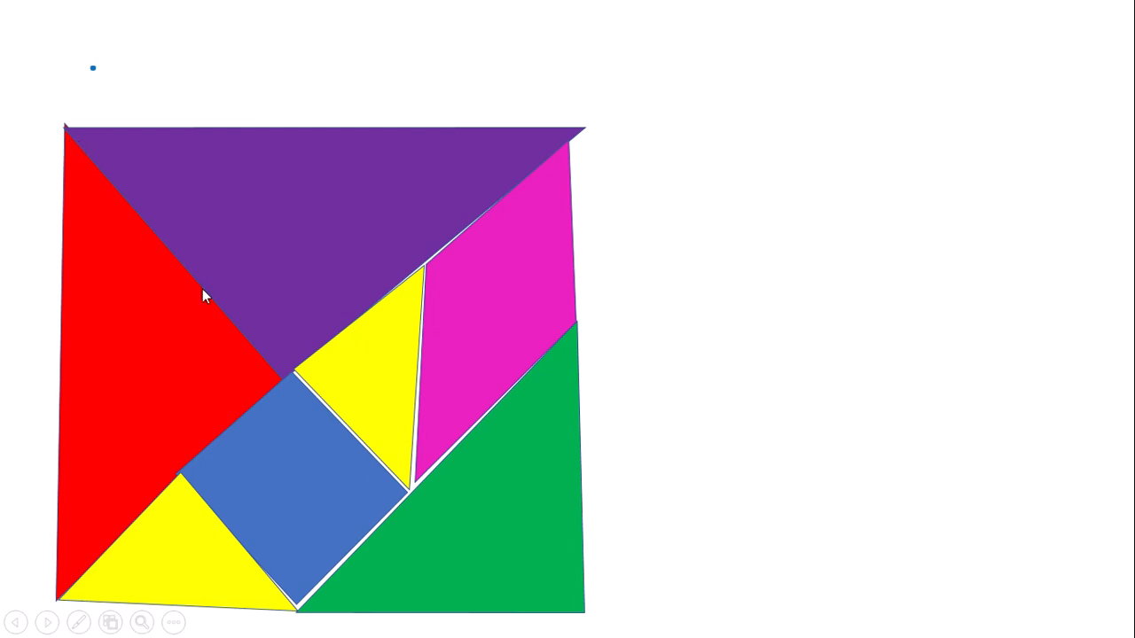
{"action": "mouse_move", "coordinate": [244, 432]}
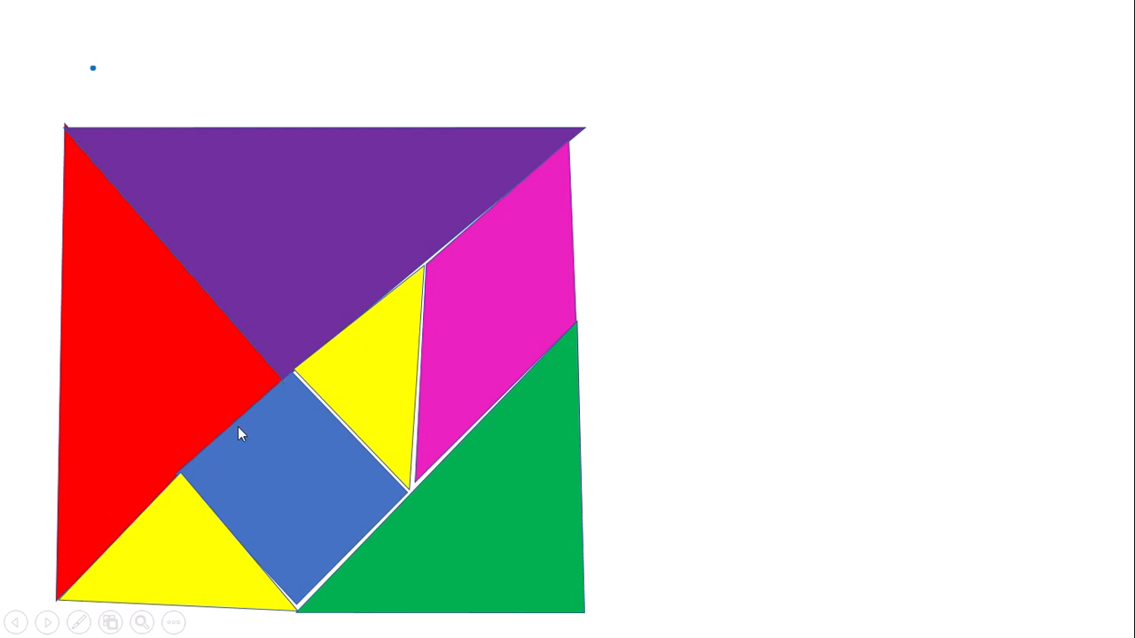
{"action": "mouse_move", "coordinate": [138, 142]}
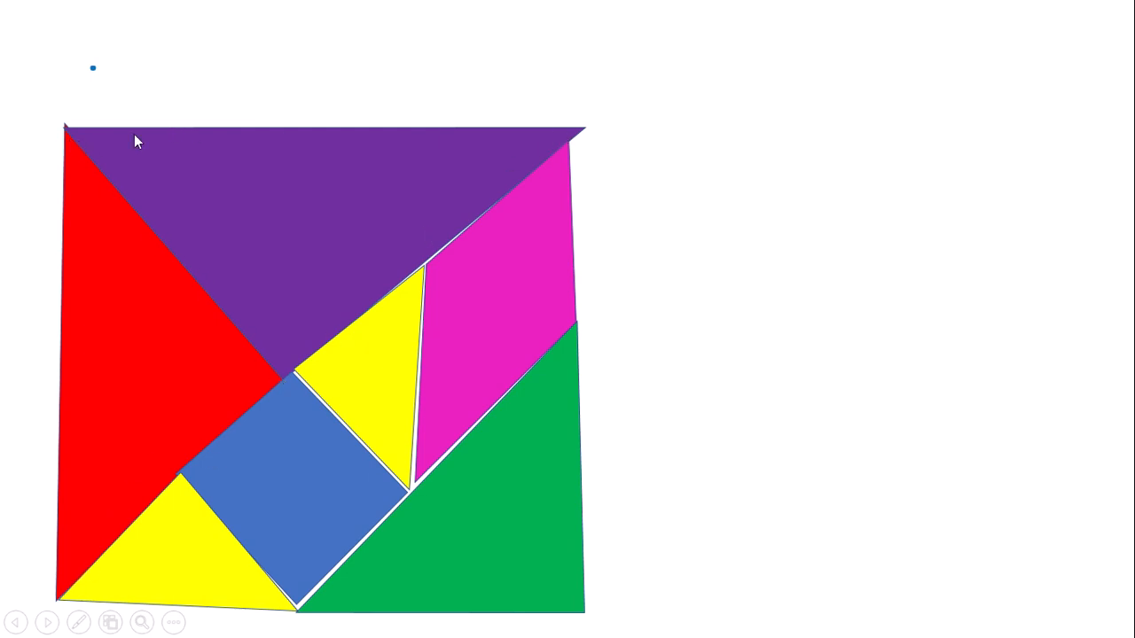
{"action": "mouse_move", "coordinate": [174, 397]}
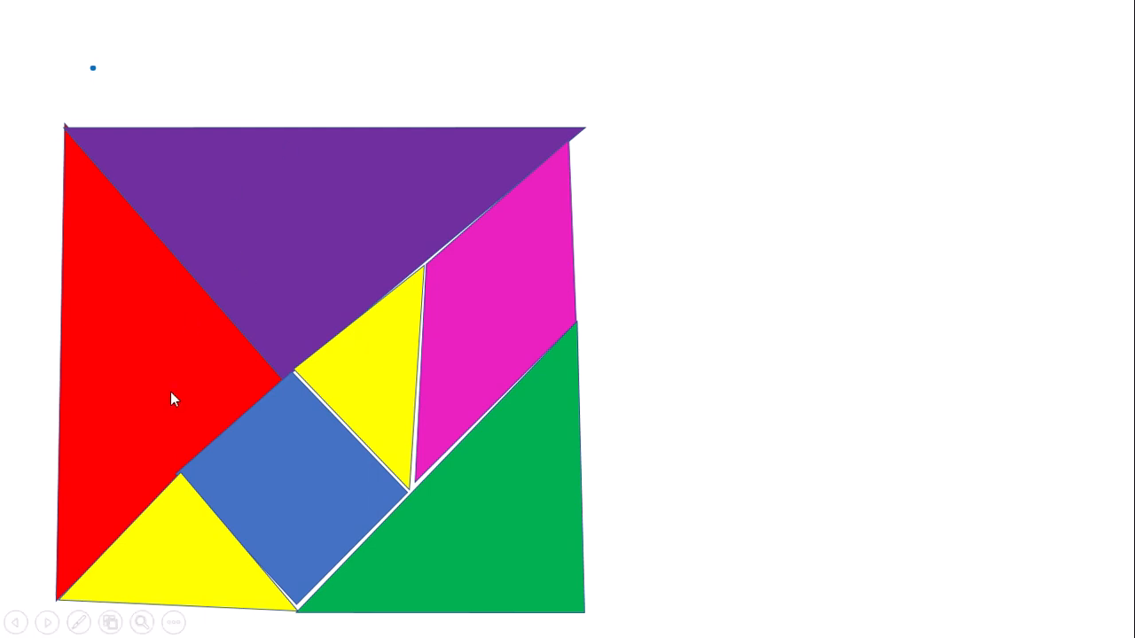
{"action": "mouse_move", "coordinate": [188, 332]}
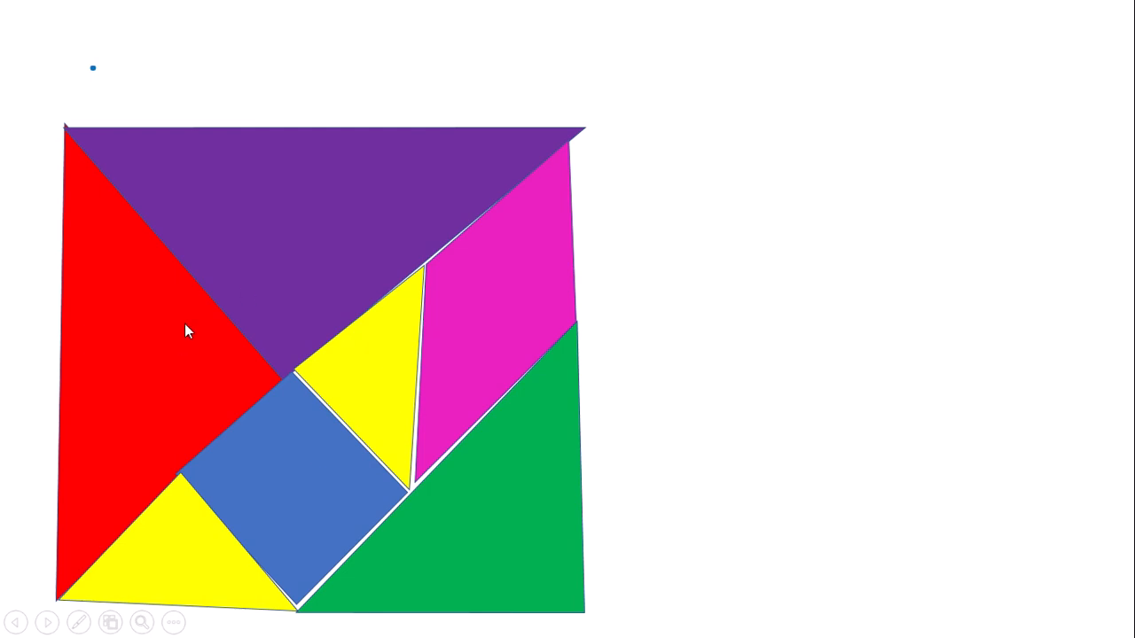
{"action": "mouse_move", "coordinate": [170, 376]}
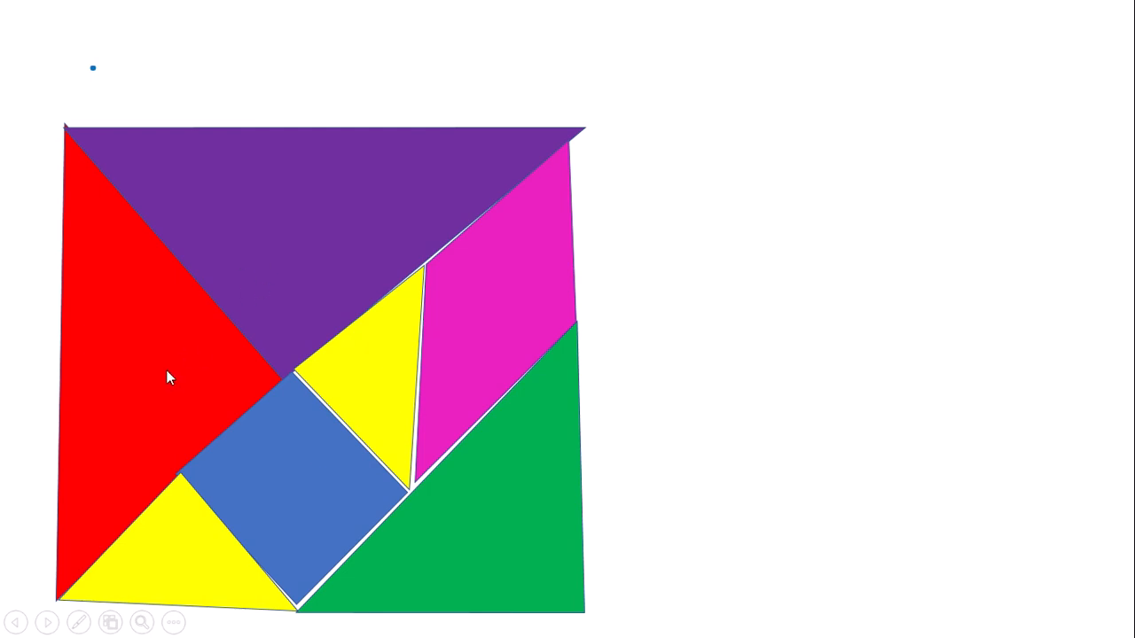
{"action": "mouse_move", "coordinate": [488, 319]}
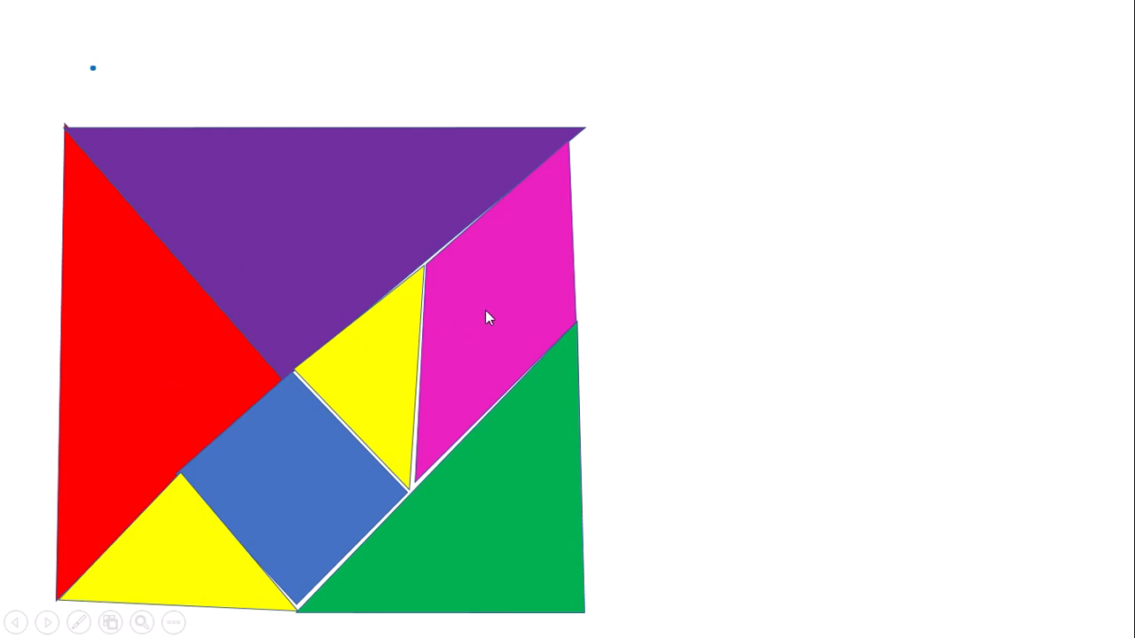
{"action": "mouse_move", "coordinate": [653, 372]}
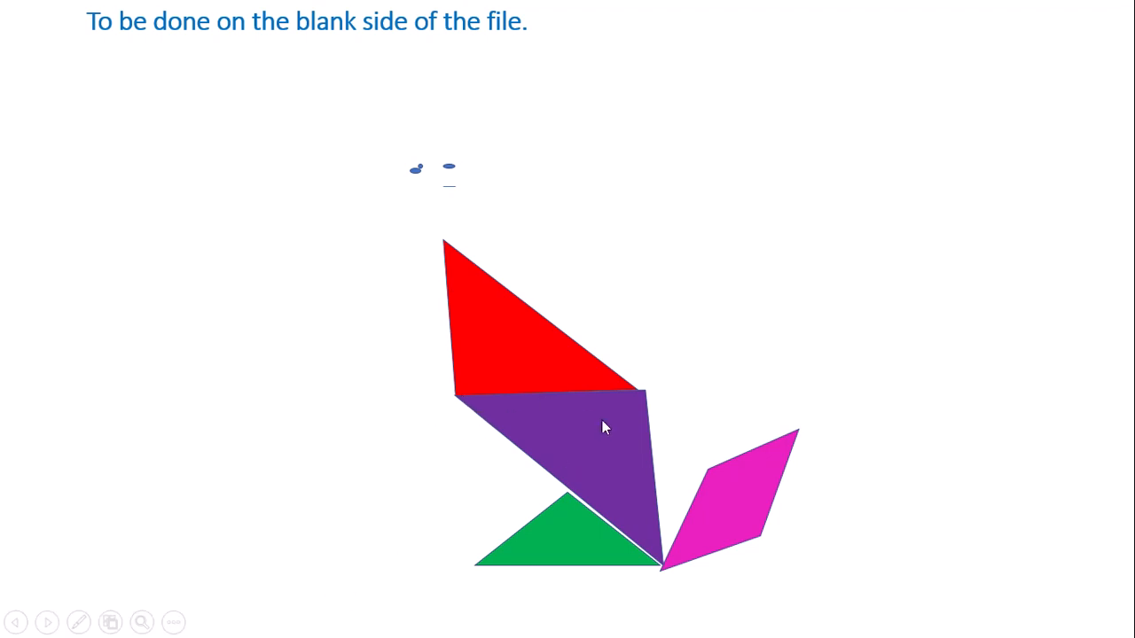
{"action": "mouse_move", "coordinate": [486, 428]}
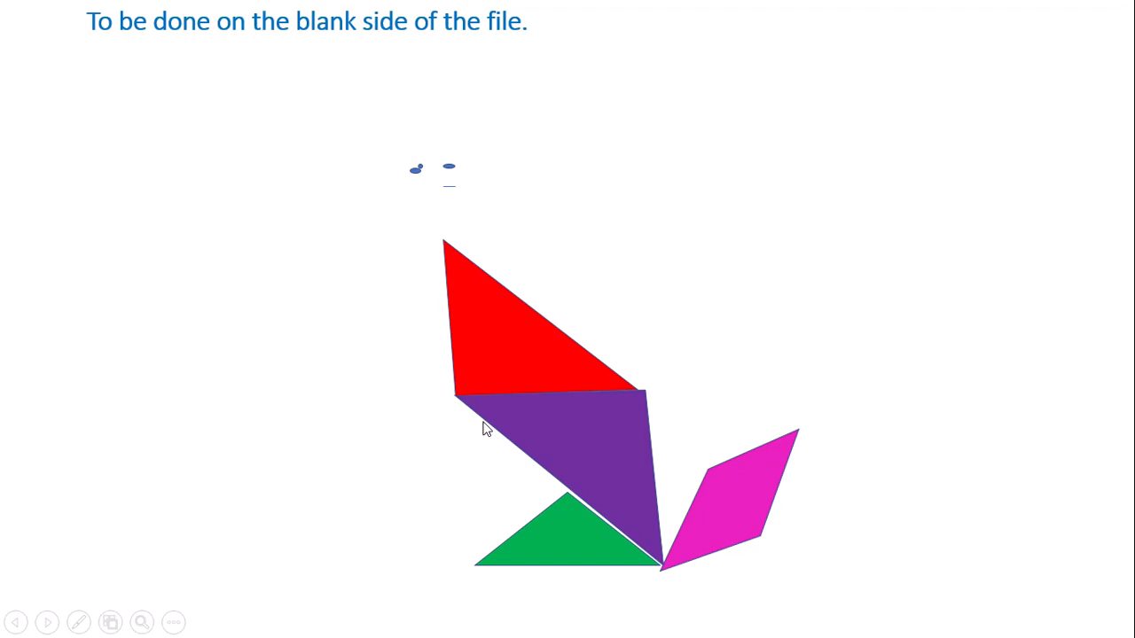
{"action": "mouse_move", "coordinate": [654, 550]}
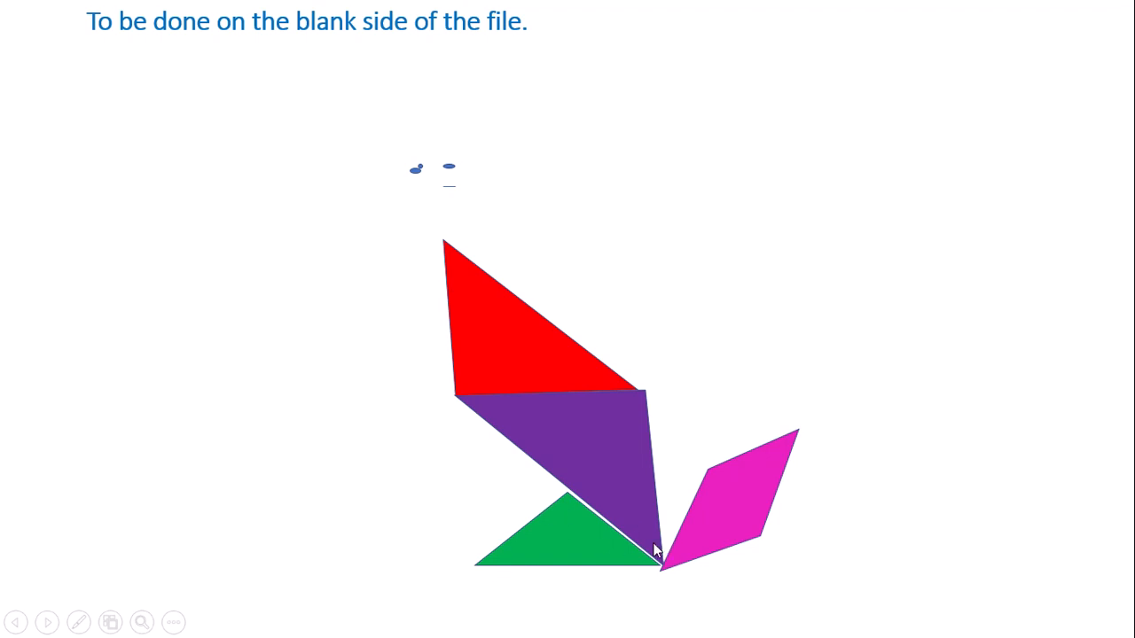
{"action": "mouse_move", "coordinate": [546, 477]}
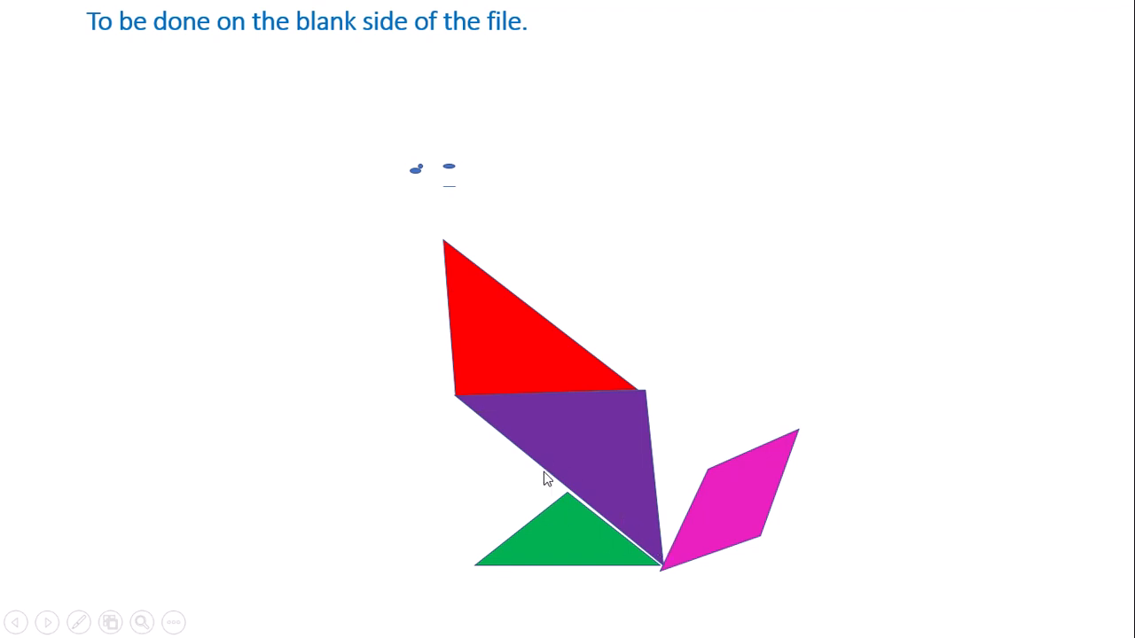
{"action": "mouse_move", "coordinate": [642, 559]}
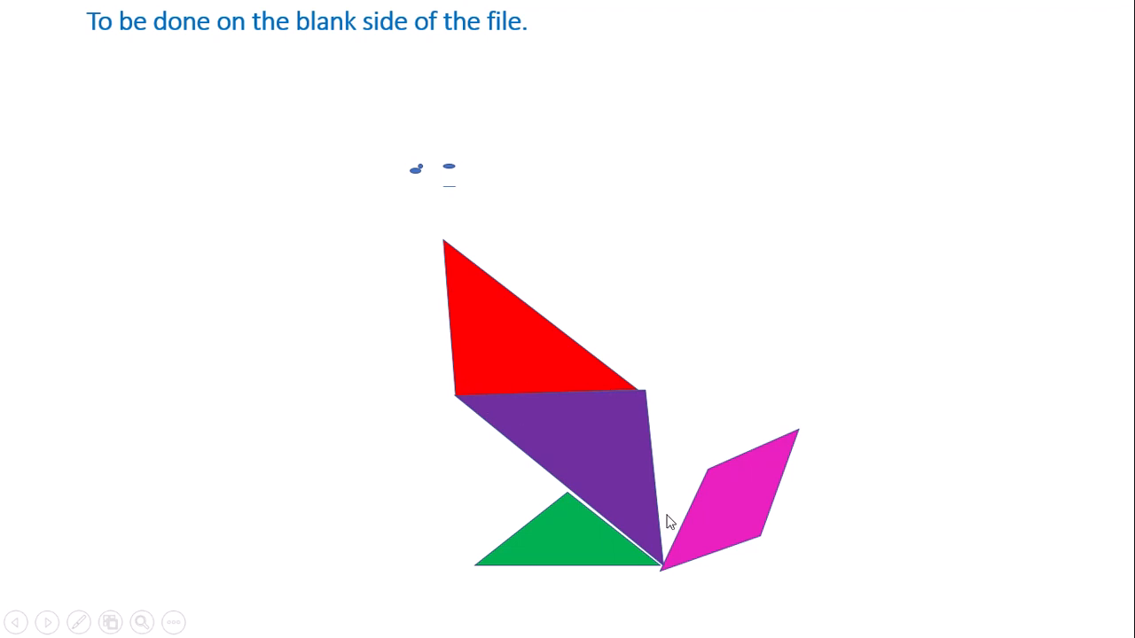
{"action": "mouse_move", "coordinate": [500, 311]}
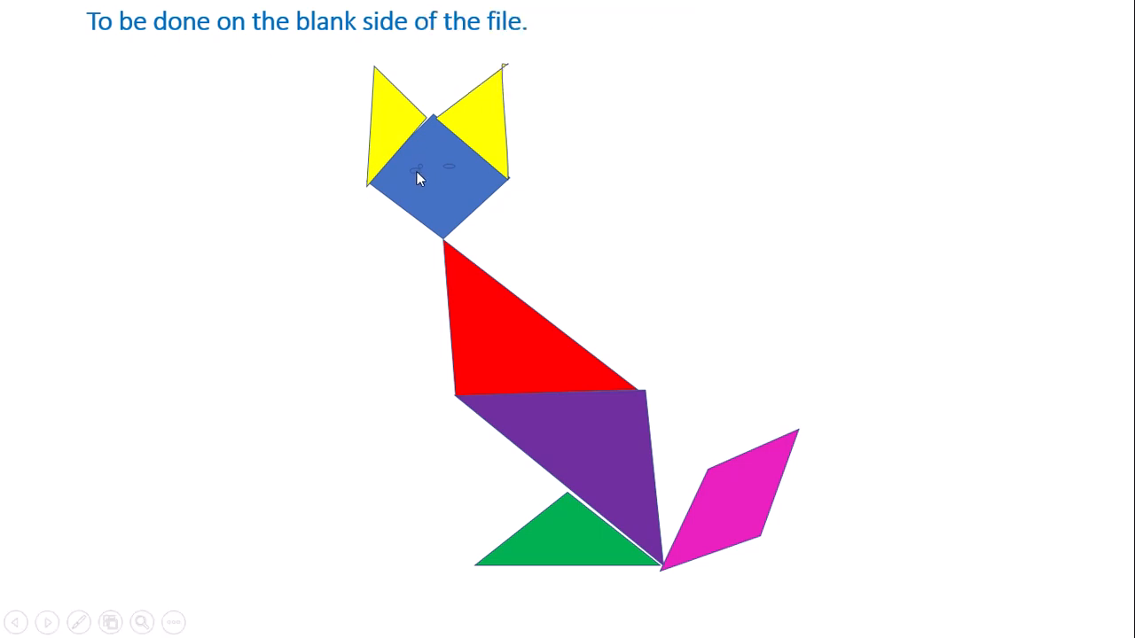
{"action": "mouse_move", "coordinate": [452, 174]}
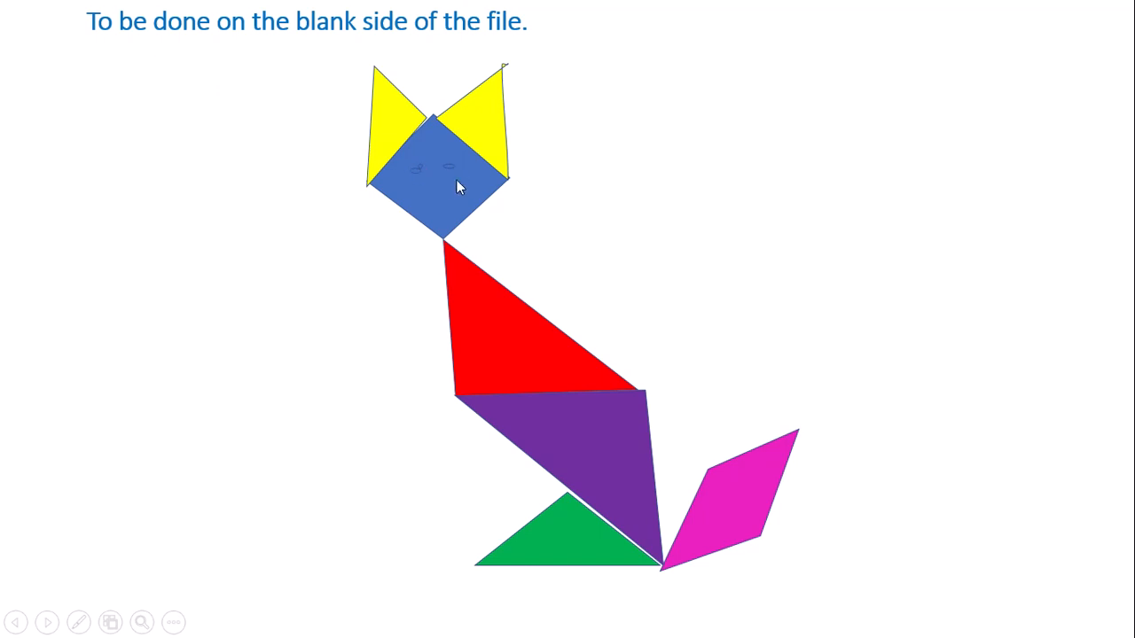
{"action": "mouse_move", "coordinate": [447, 191]}
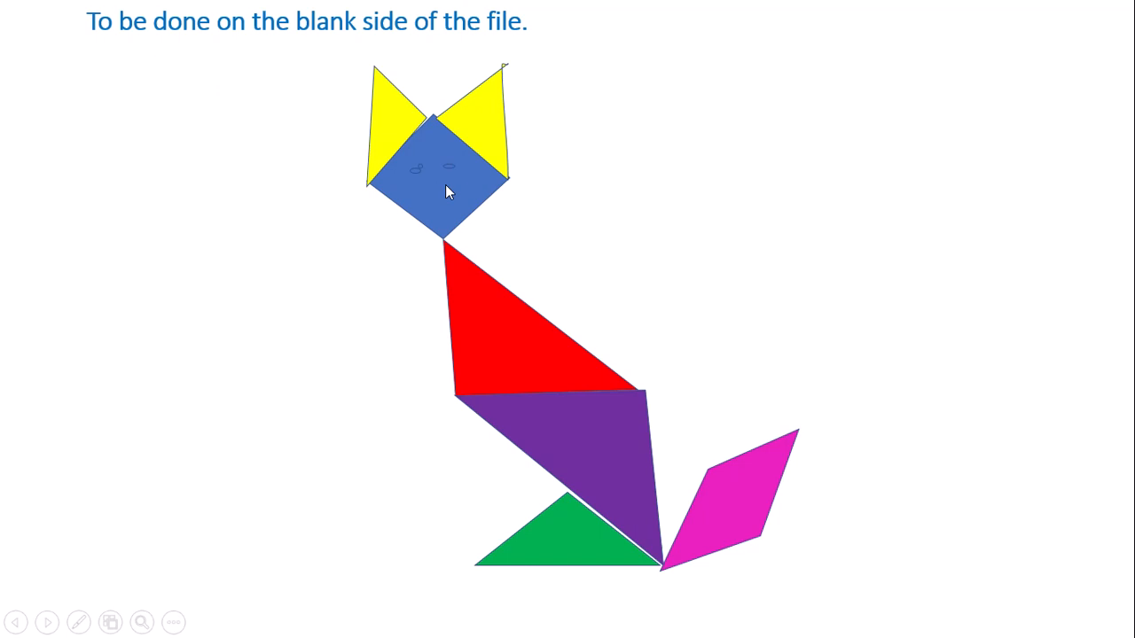
{"action": "mouse_move", "coordinate": [394, 209]}
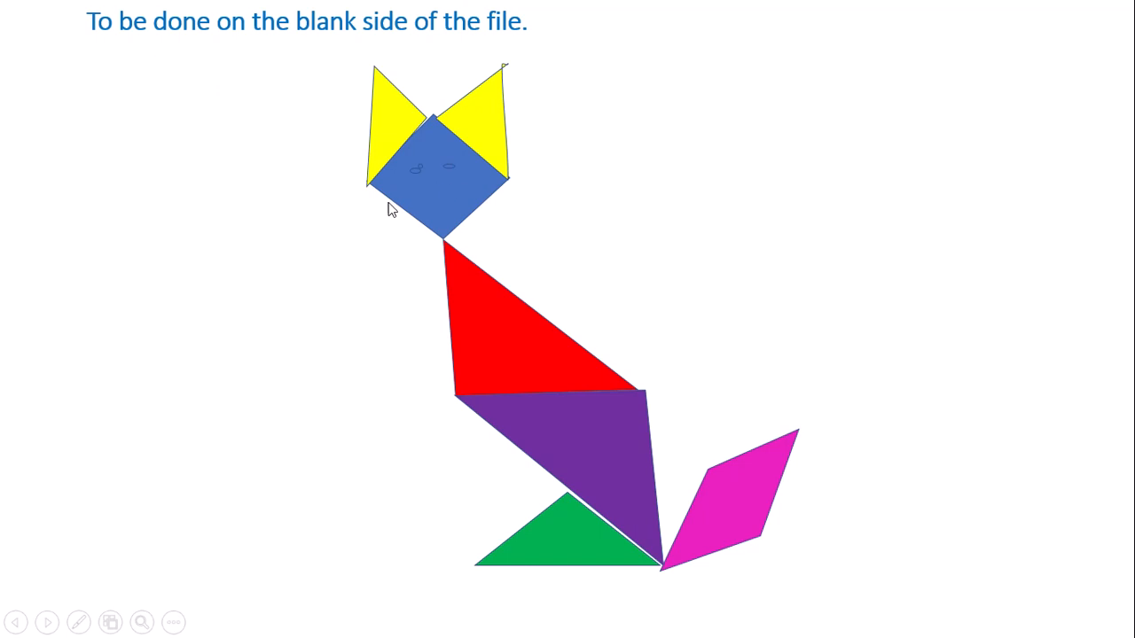
{"action": "mouse_move", "coordinate": [471, 188]}
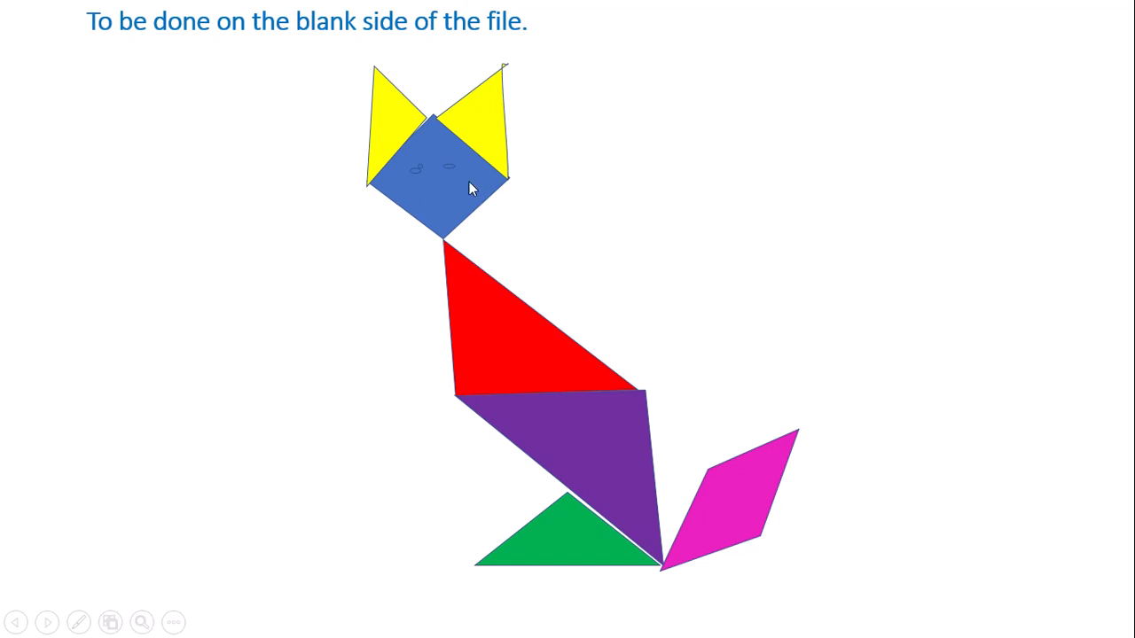
{"action": "mouse_move", "coordinate": [504, 198]}
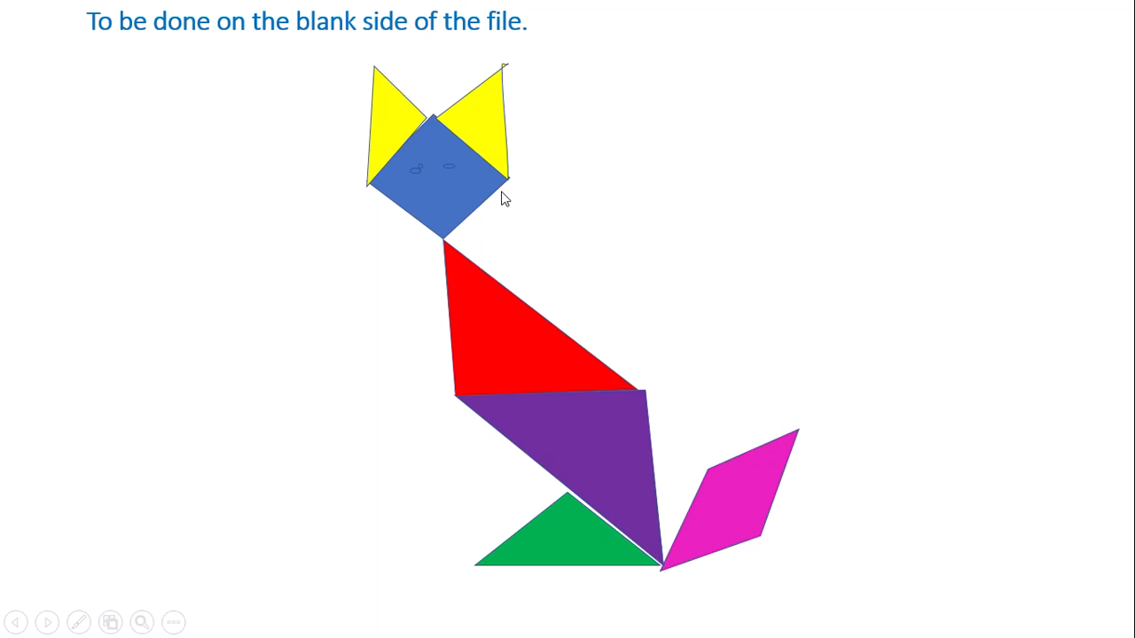
{"action": "mouse_move", "coordinate": [515, 209]}
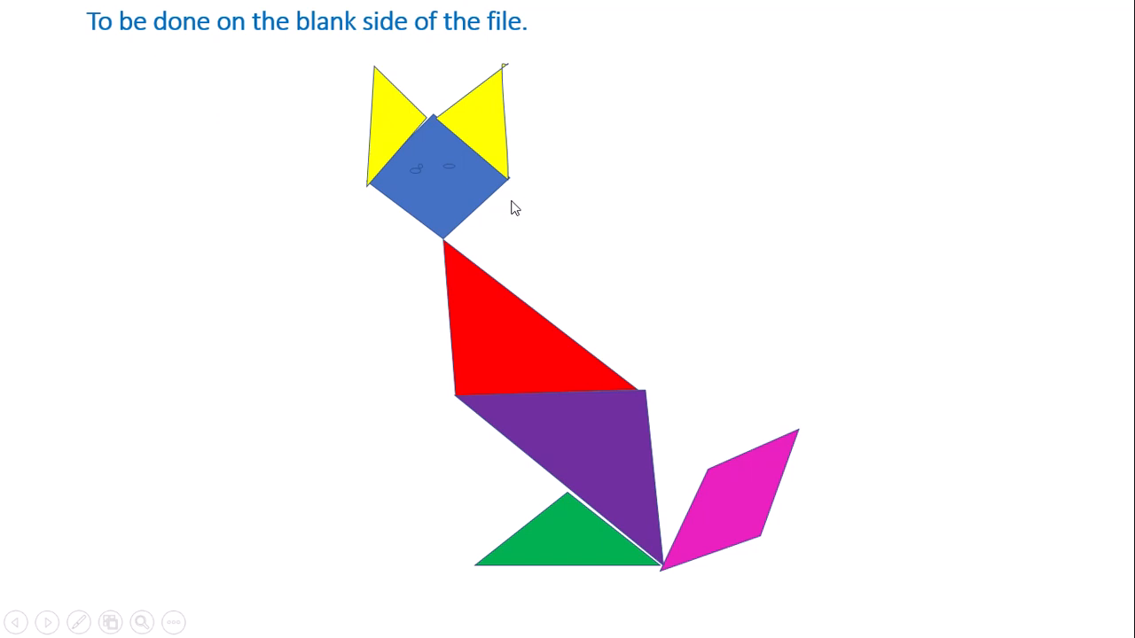